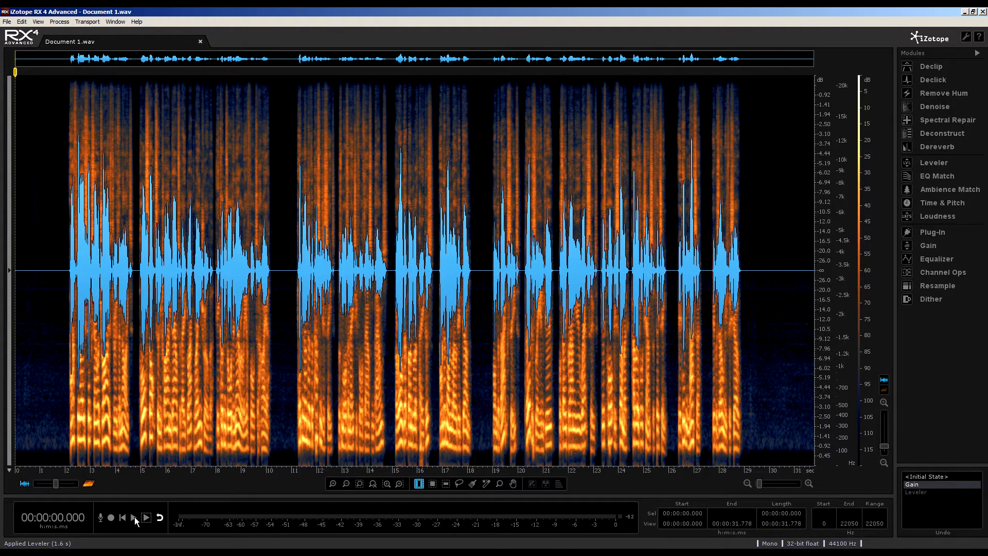
Play back the dialogue from the start, then stop playback
click(134, 517)
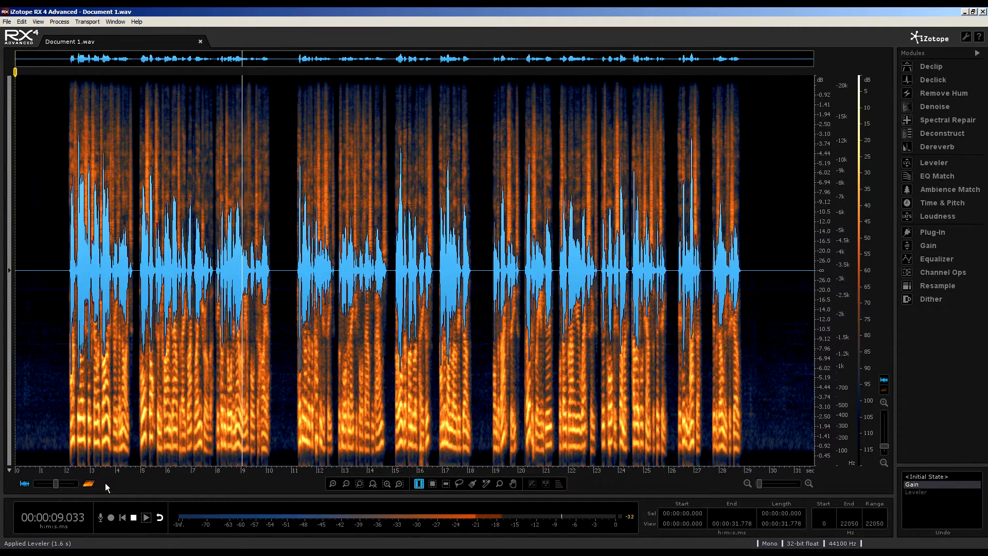
click(146, 517)
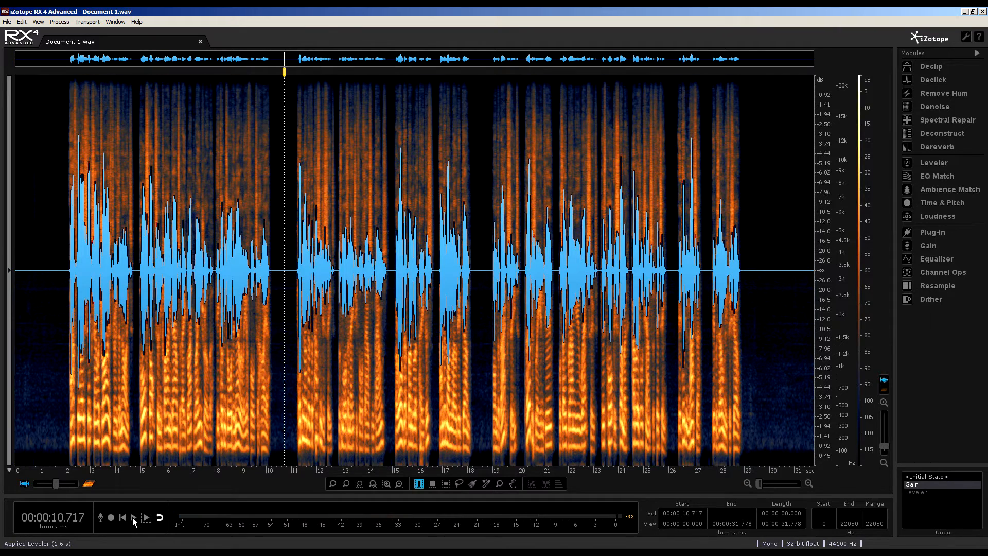
click(121, 517)
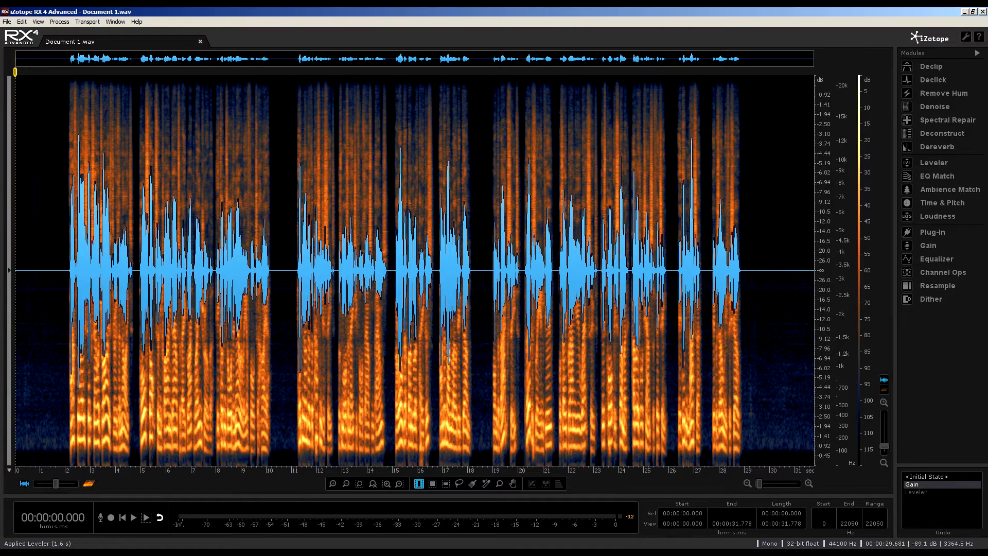
mouse_move(934, 162)
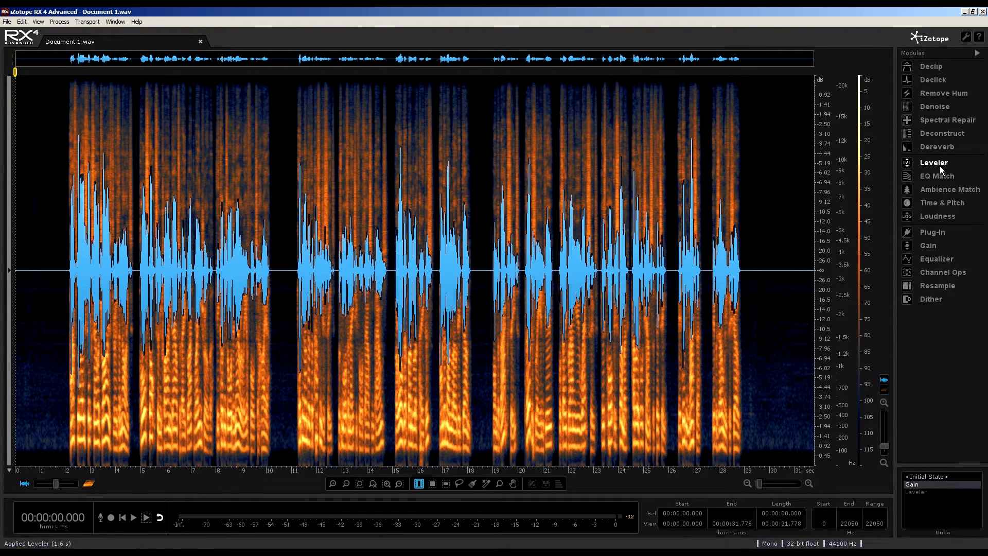
Open the Leveler, check its RMS readouts (Total -21.5, Max -8.8, Min -89.6) and presets
click(933, 162)
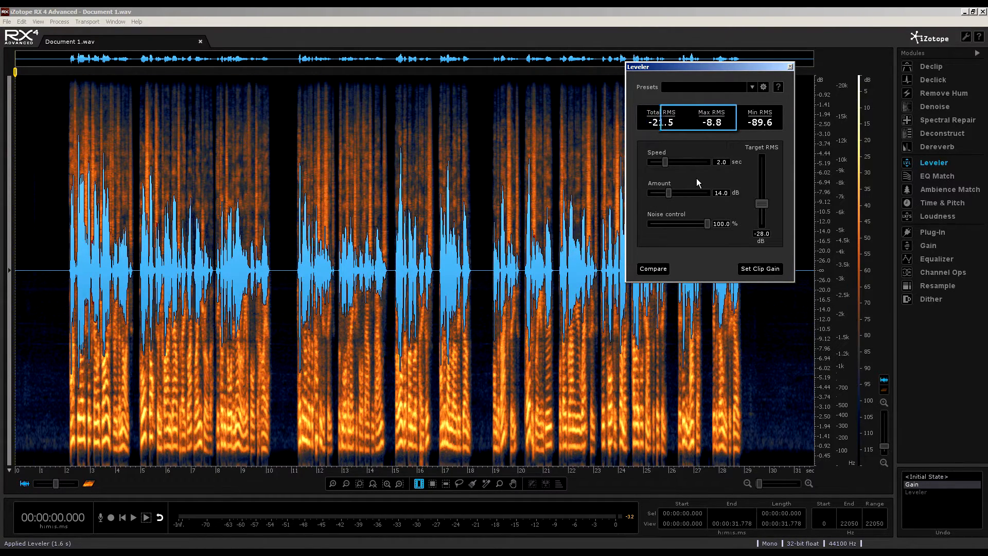
click(712, 118)
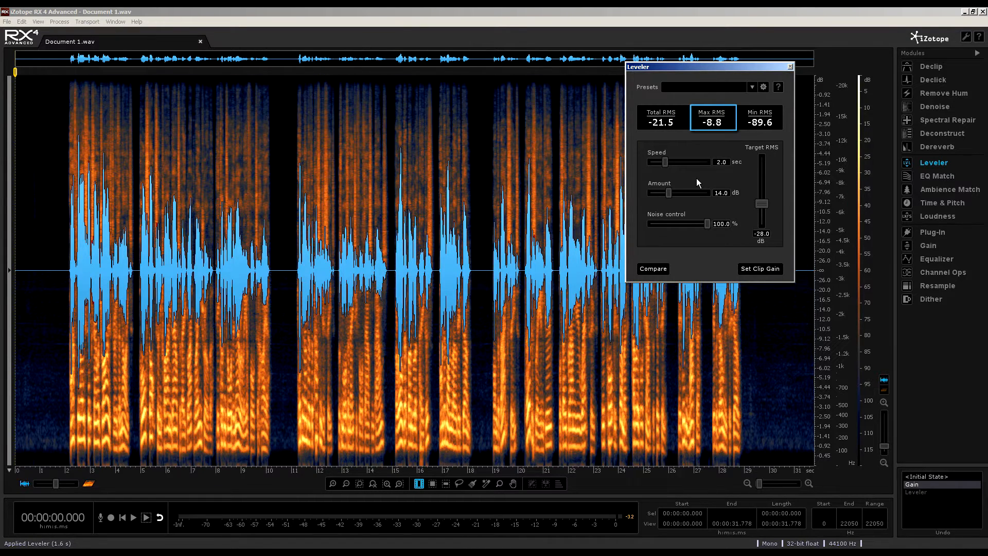
click(760, 118)
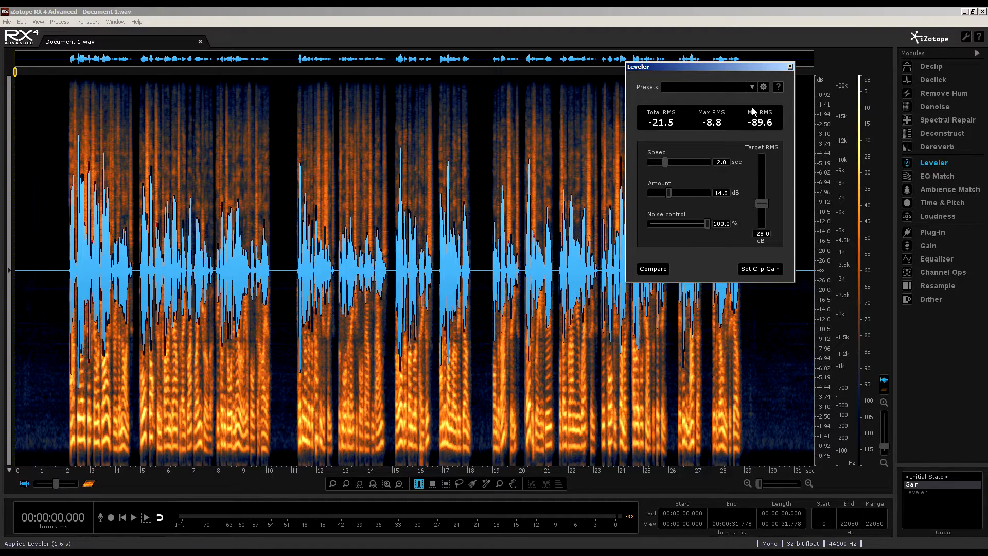
click(750, 87)
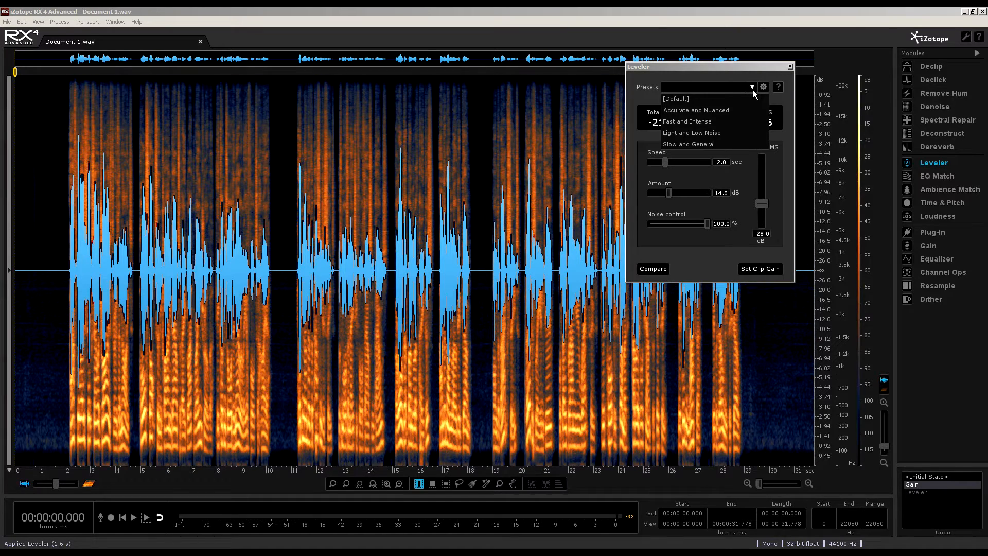
mouse_move(743, 79)
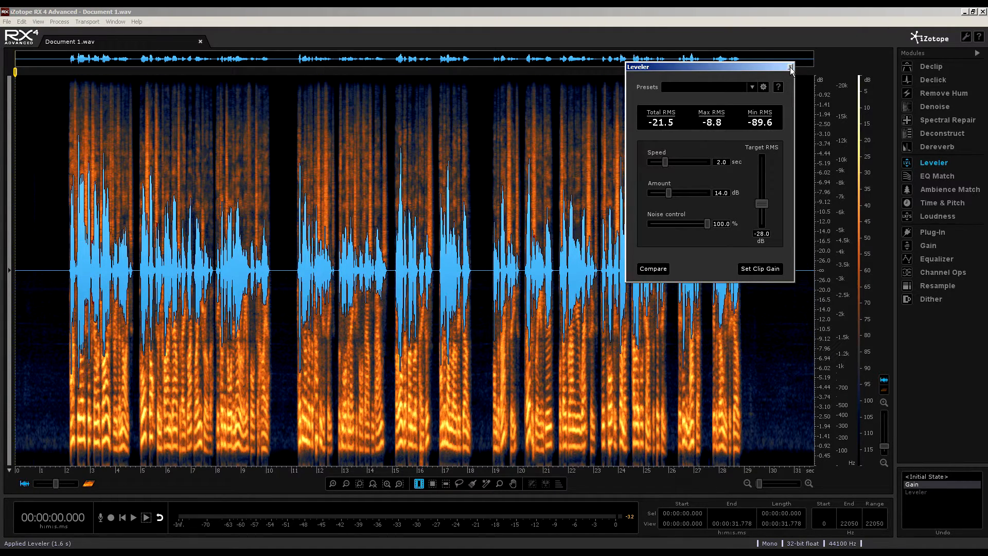
Close the Leveler, show the clip gain line, and drag its start node to -29 dB and back to flat
click(790, 67)
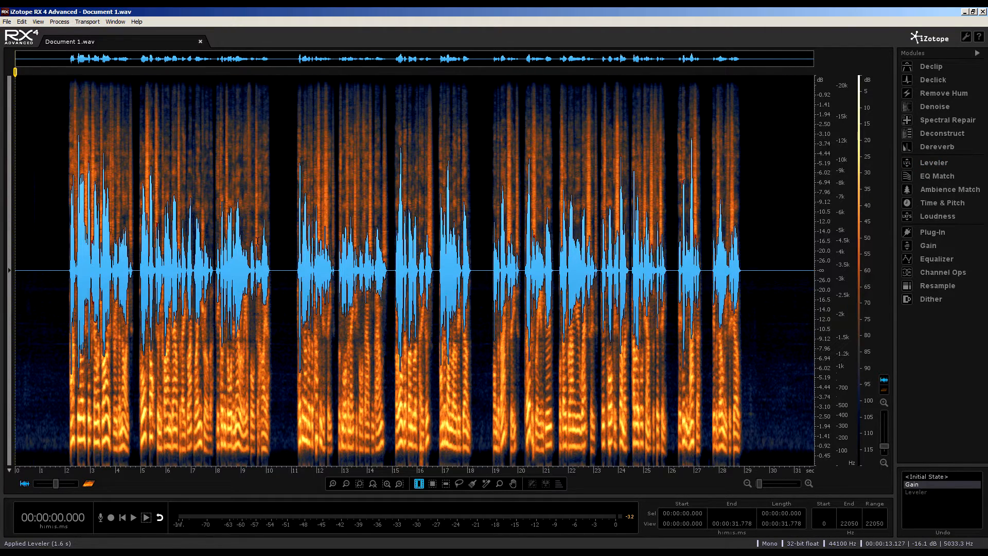
click(37, 21)
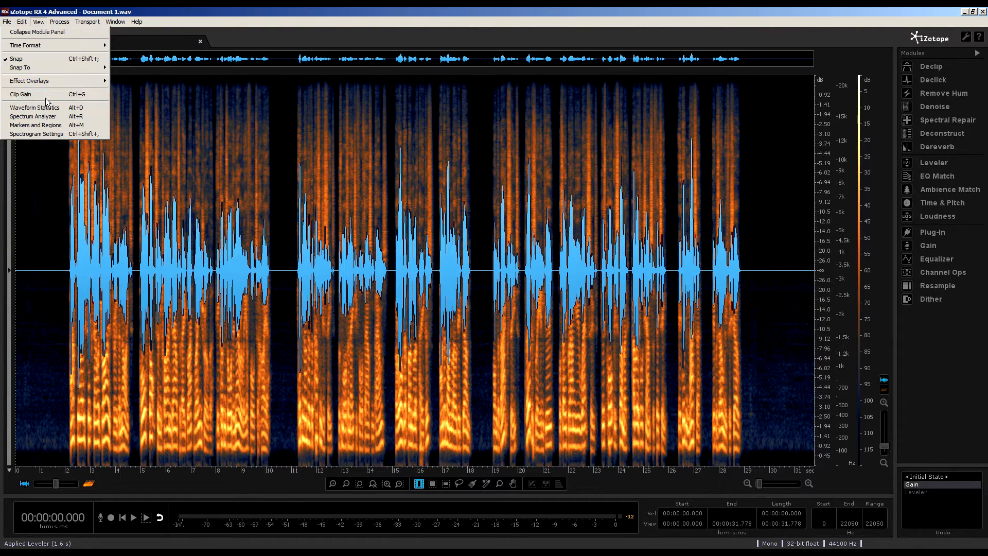
mouse_move(51, 93)
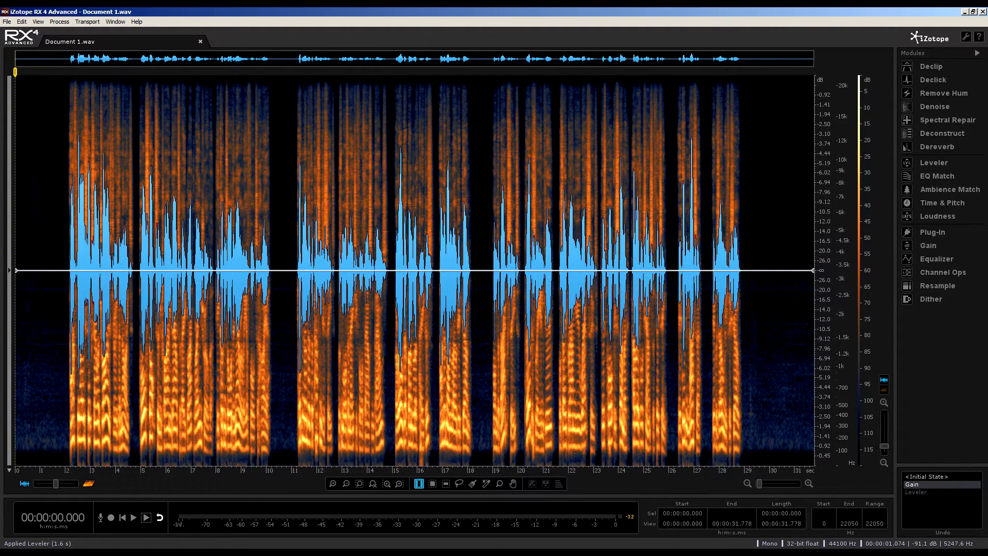
drag(12, 271, 12, 280)
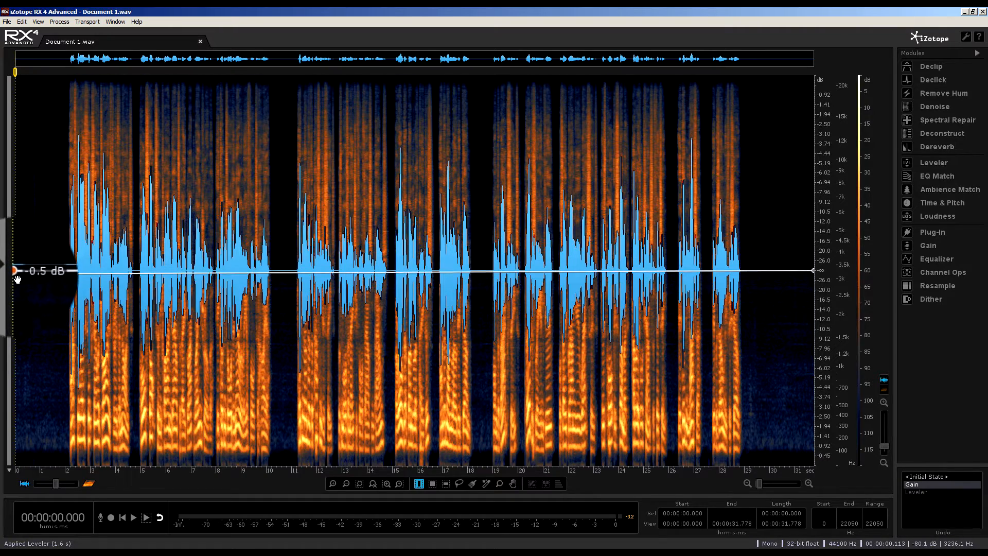
drag(14, 271, 13, 275)
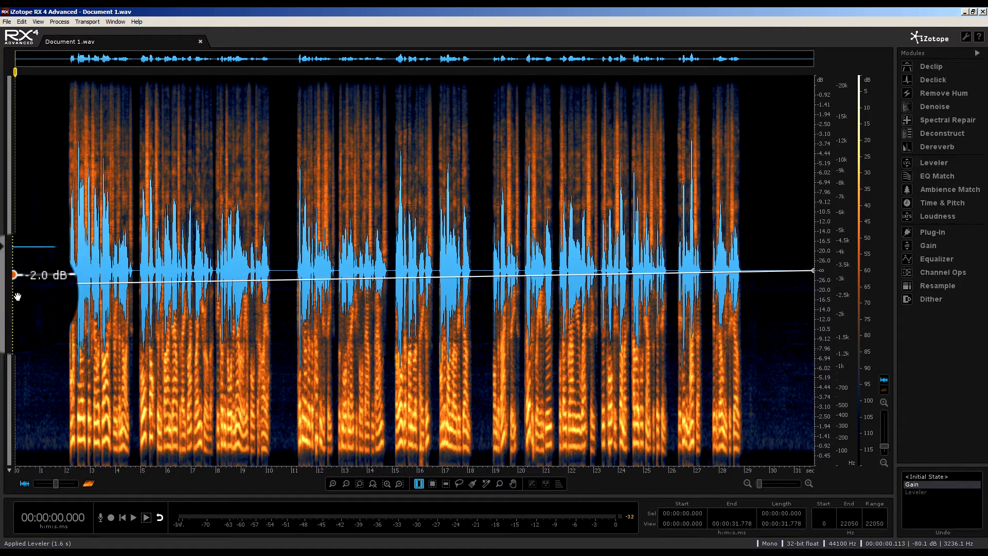
drag(16, 275, 34, 402)
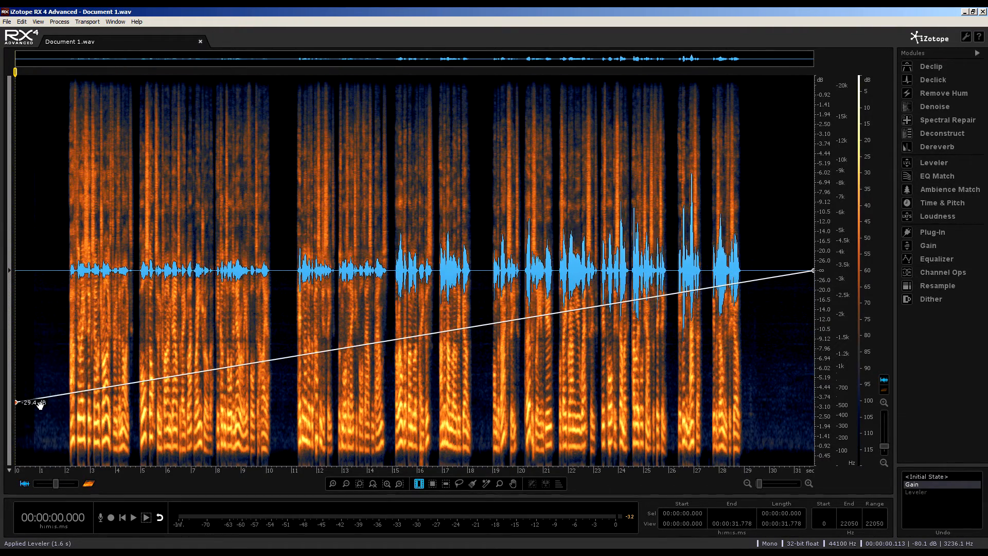
drag(17, 402, 17, 179)
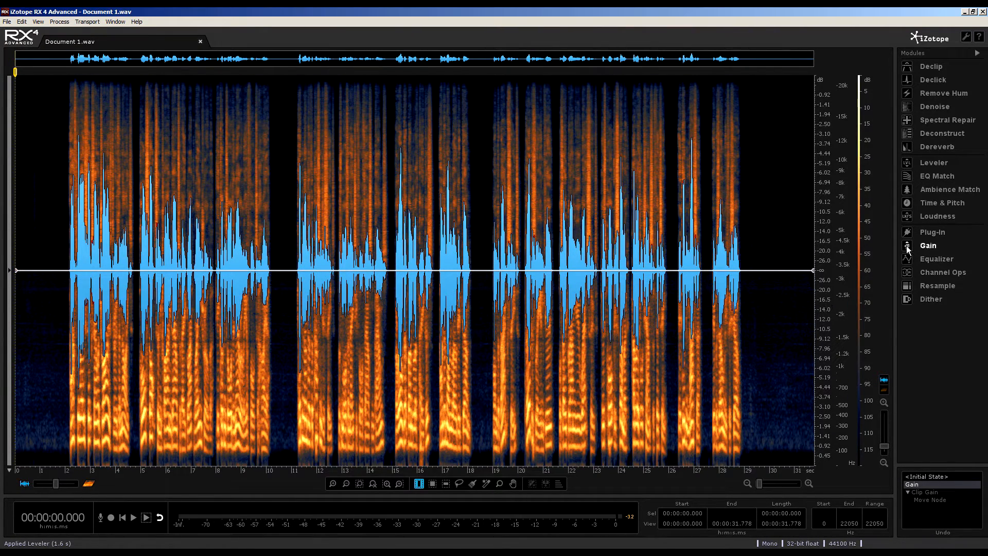
click(934, 162)
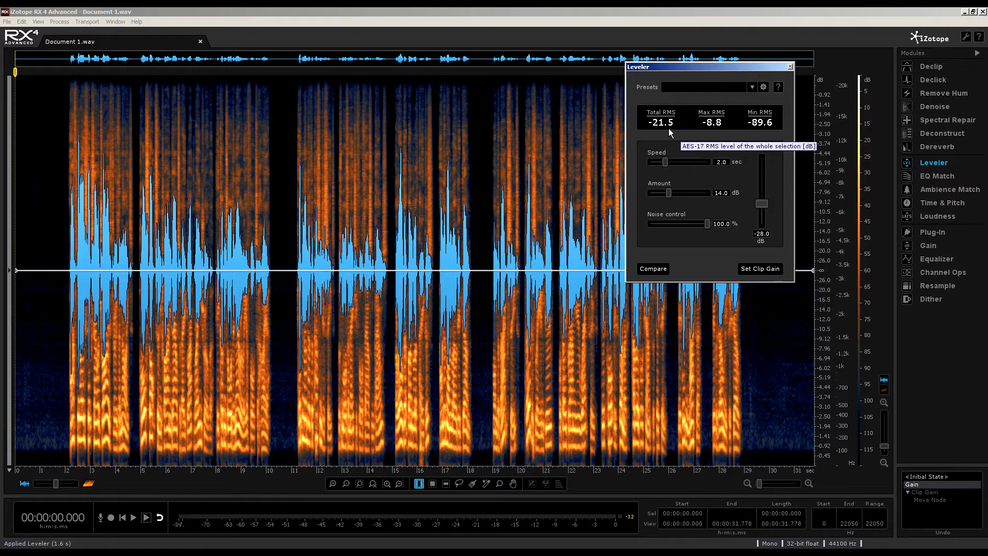
mouse_move(711, 121)
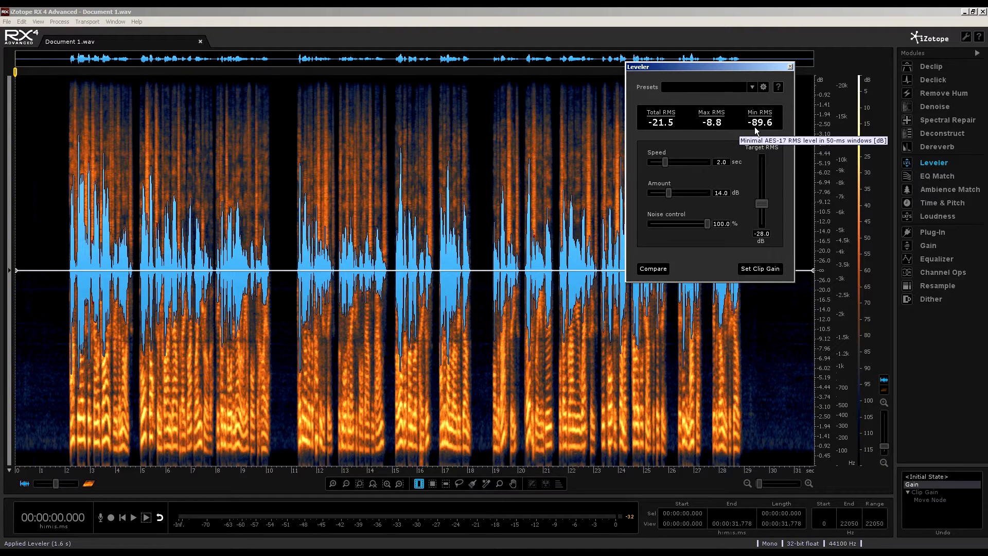
click(751, 87)
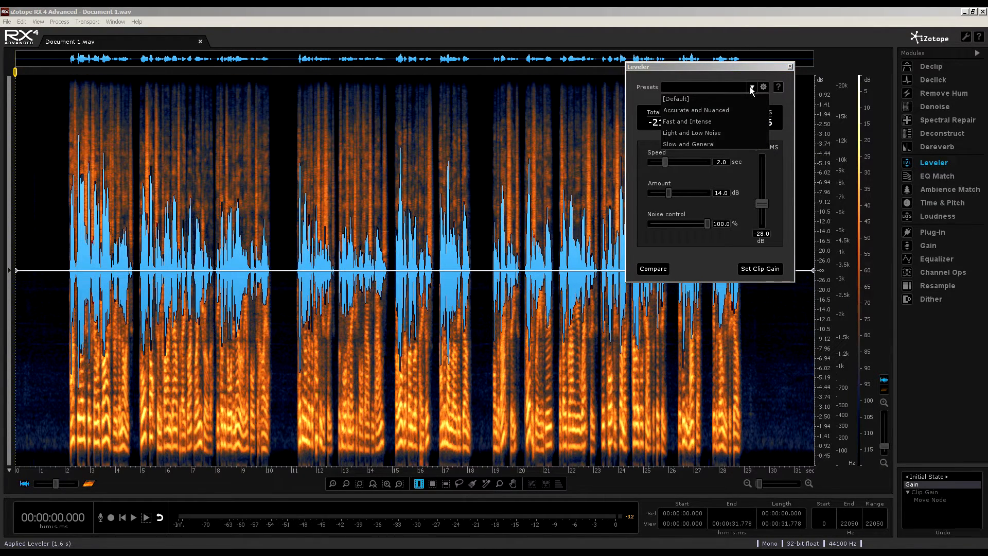
mouse_move(688, 144)
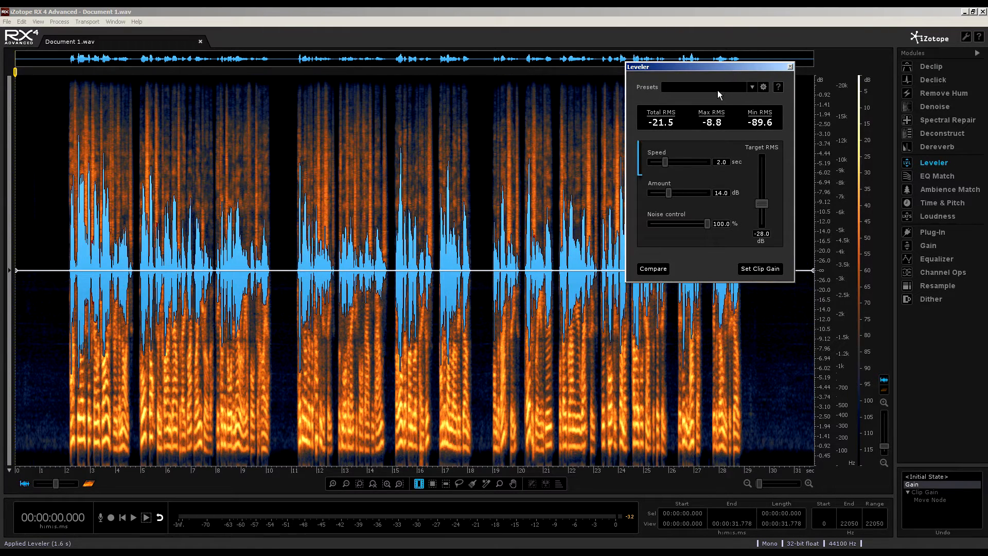
click(677, 162)
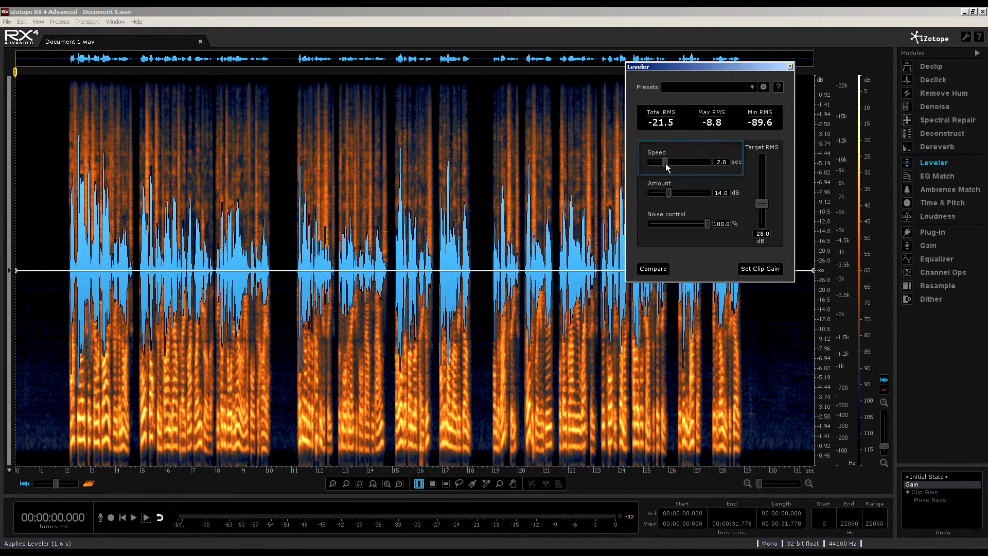
mouse_move(664, 161)
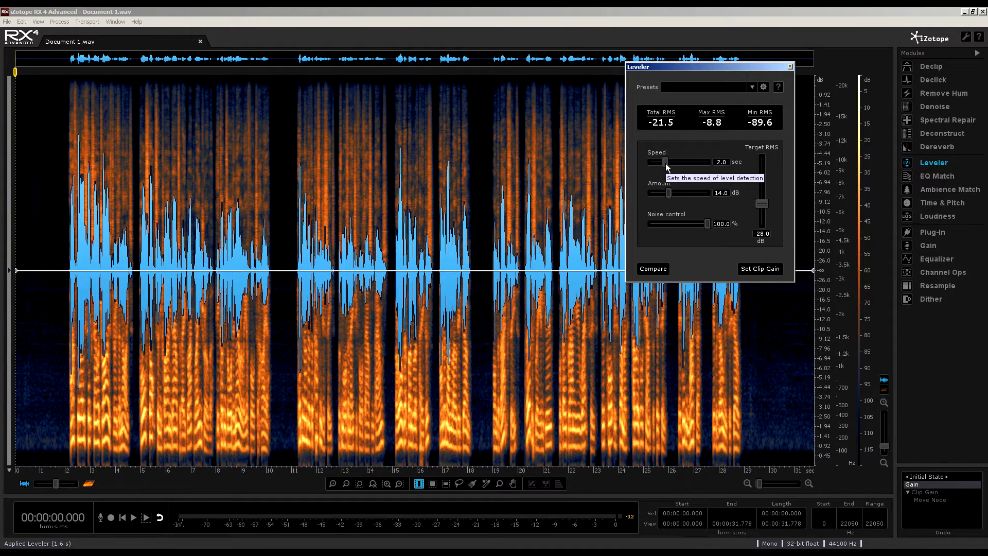
mouse_move(657, 208)
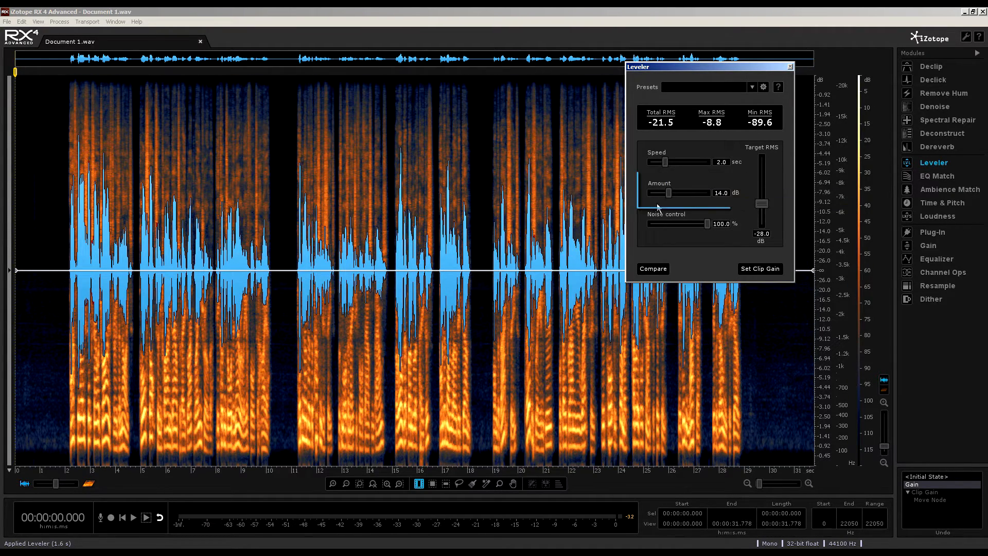
mouse_move(668, 194)
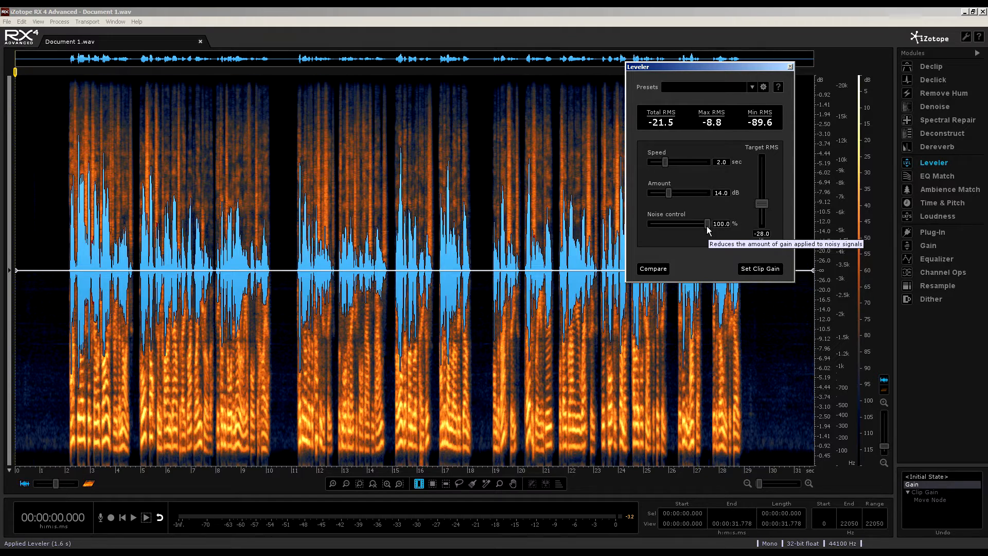
mouse_move(697, 244)
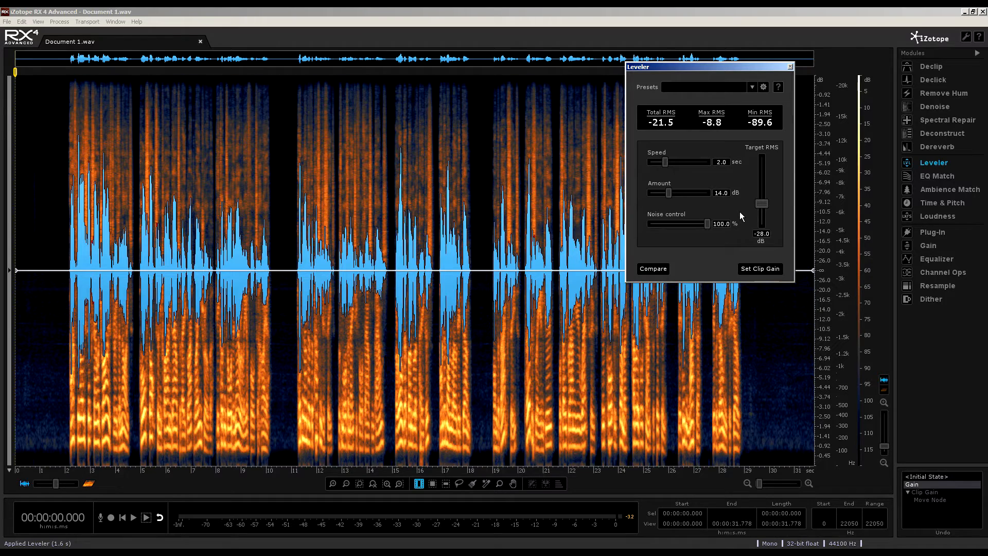
mouse_move(752, 262)
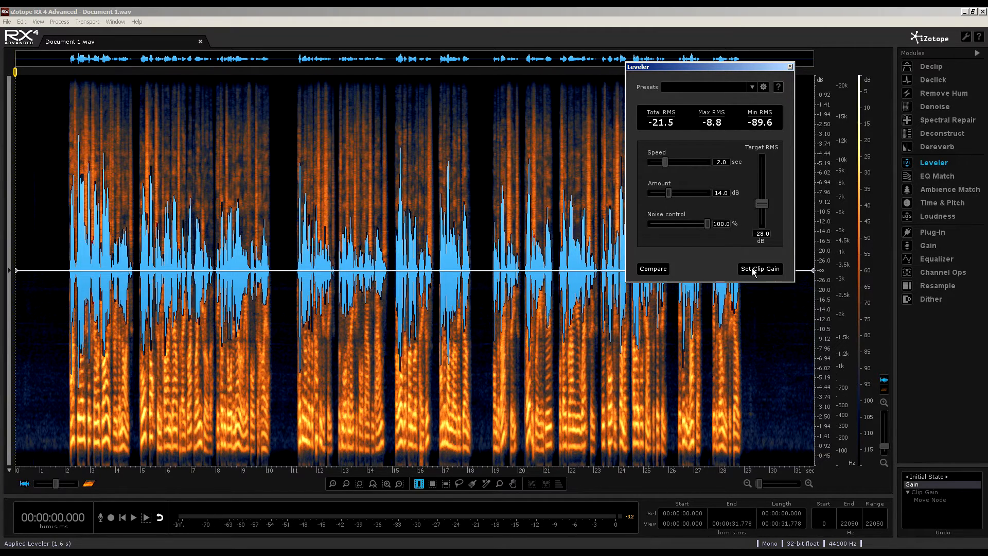
Apply the Leveler gain as clip gain, then drag a node near 4.6 s from -6.3 dB into a deep dip
click(759, 269)
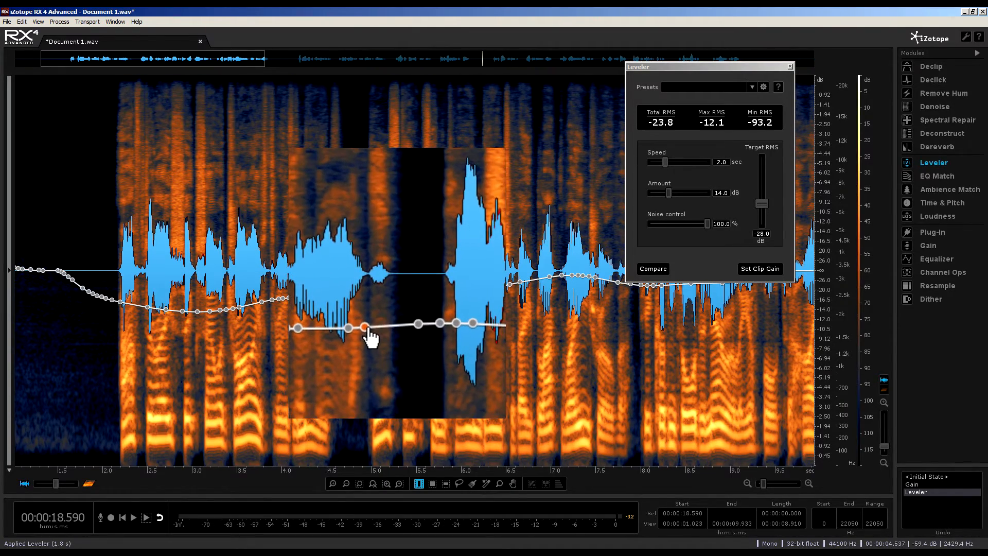
drag(368, 327, 375, 357)
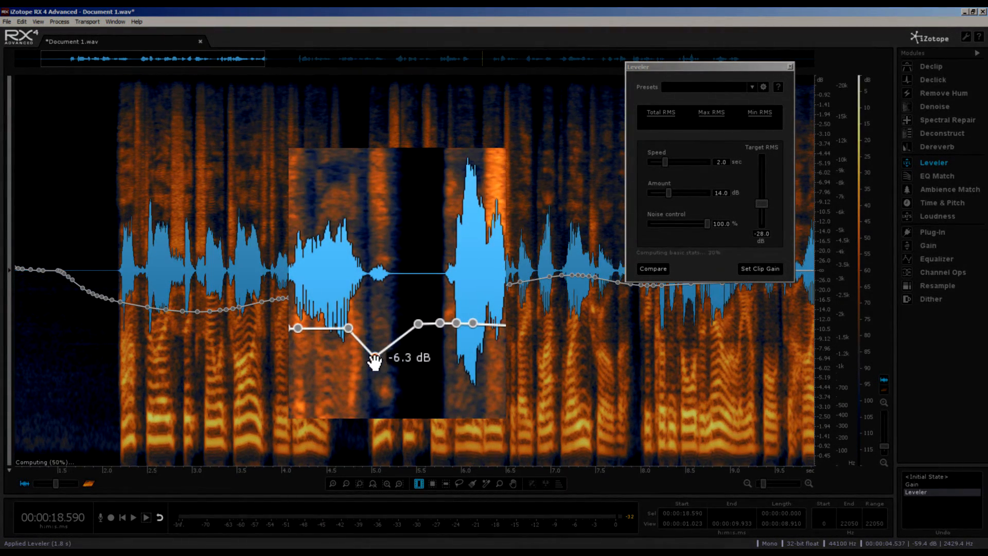
drag(375, 358, 382, 407)
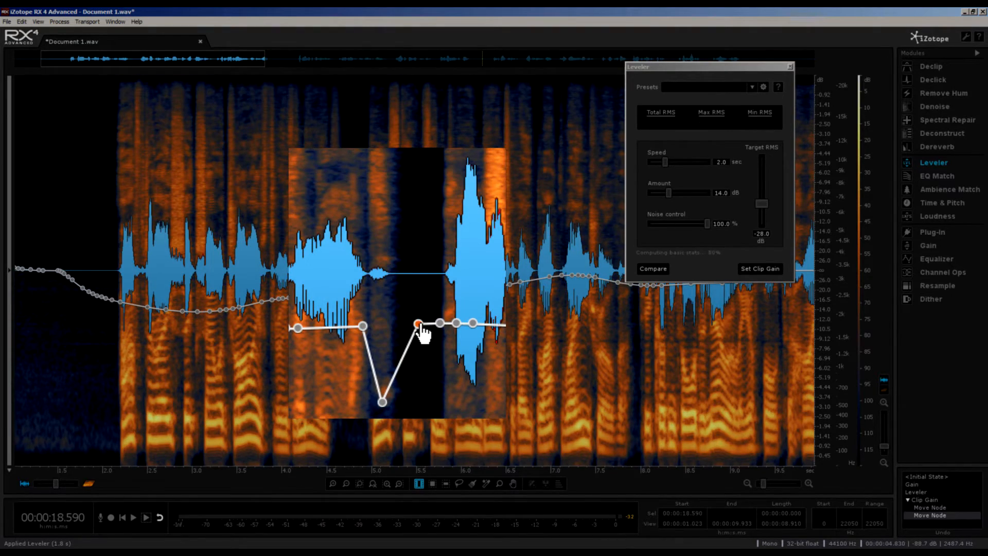
drag(418, 324, 401, 329)
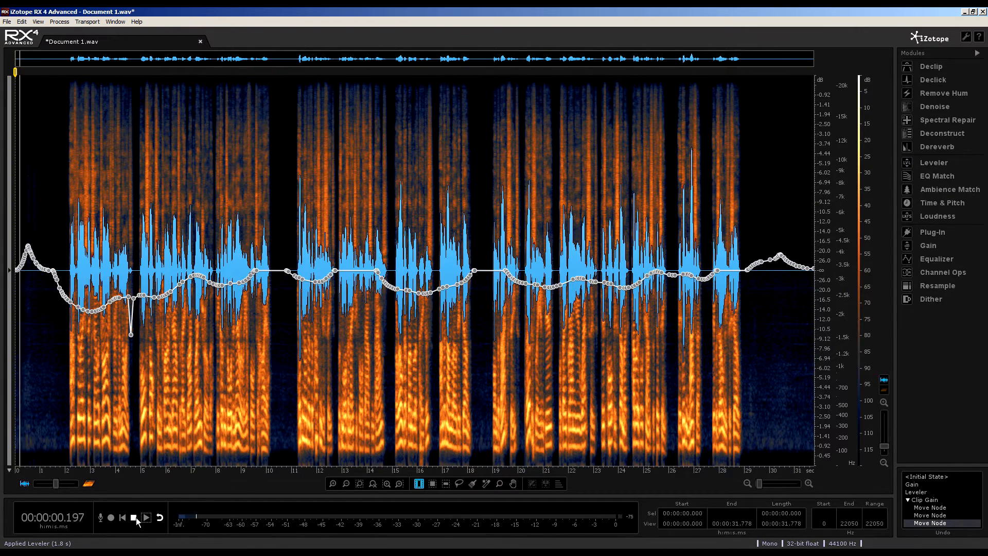
click(145, 517)
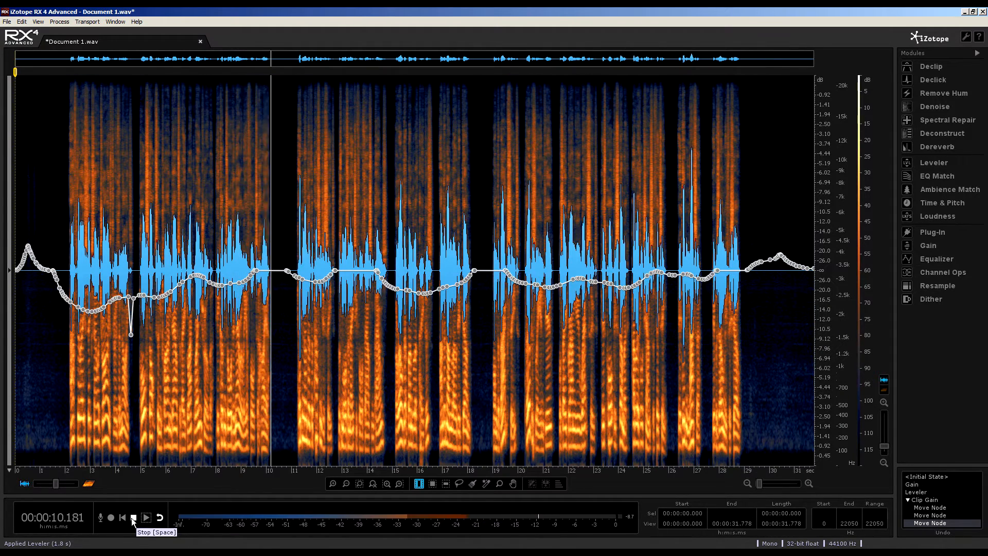
click(132, 517)
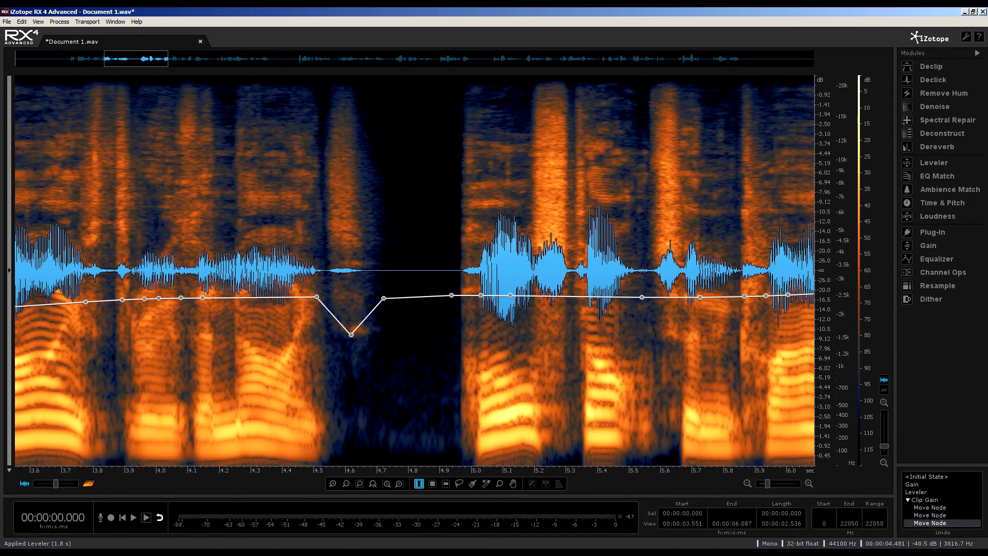
Select 3.92–4.51 s and drag its clip gain through -0.5 and -4.8 dB, settling at -2.8 dB
drag(126, 252, 318, 252)
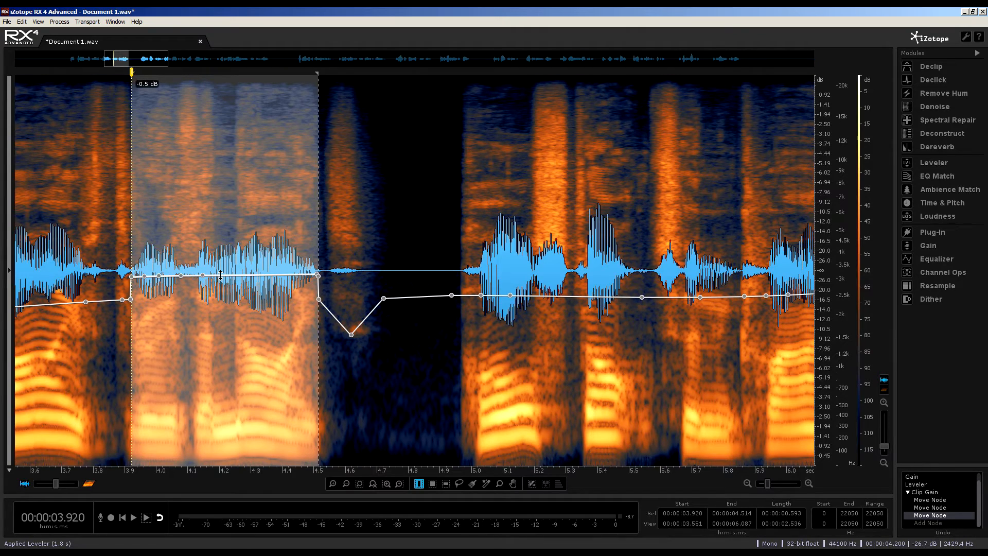
drag(221, 273, 217, 306)
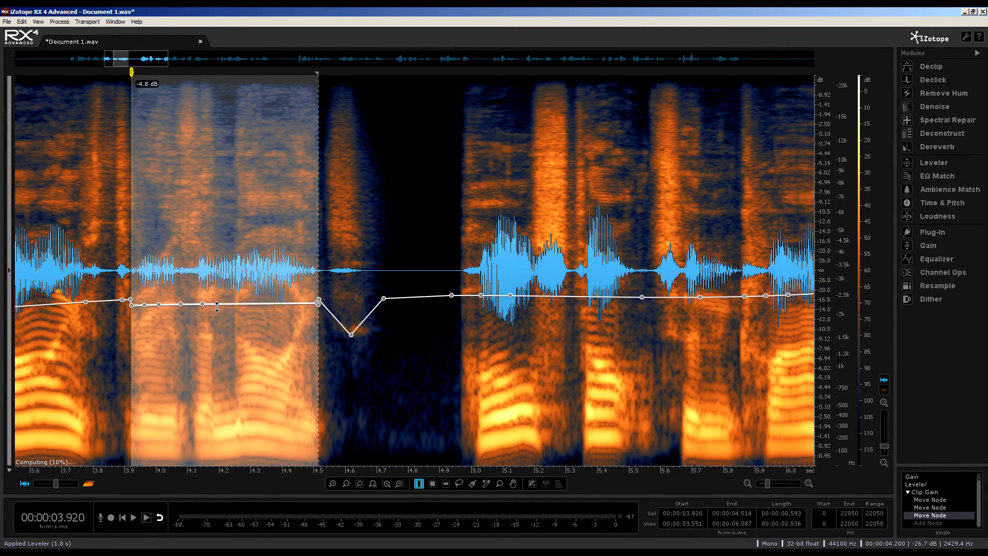
drag(216, 305, 209, 341)
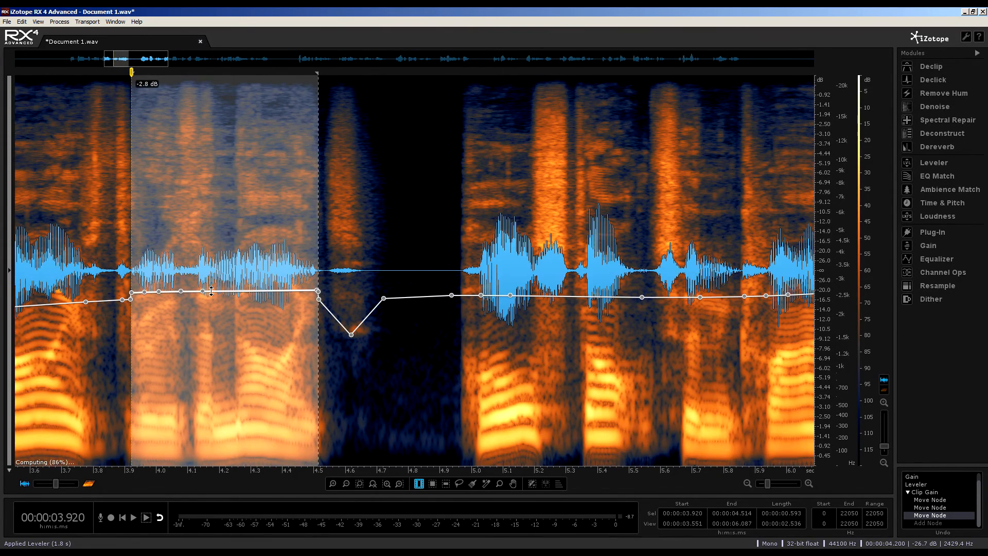
drag(208, 289, 246, 297)
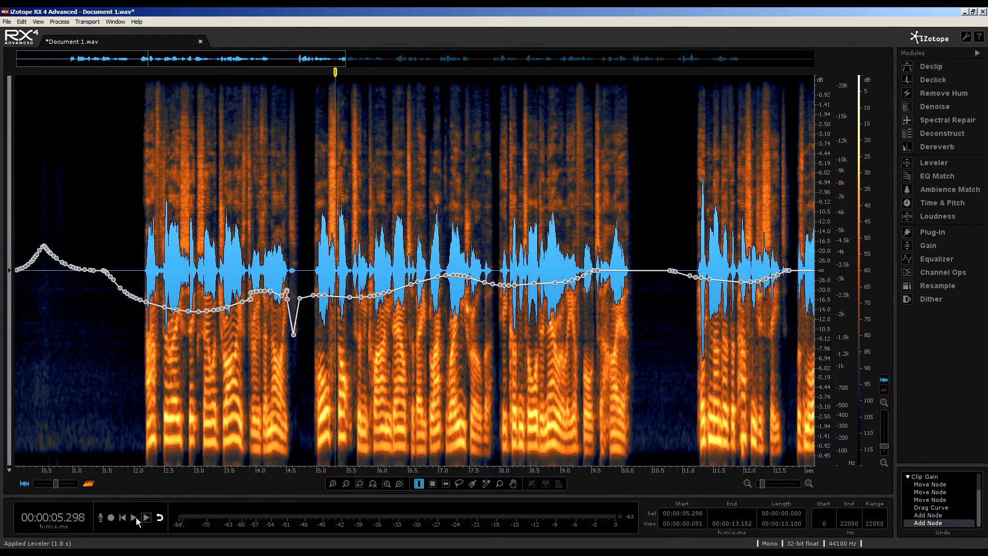
click(144, 517)
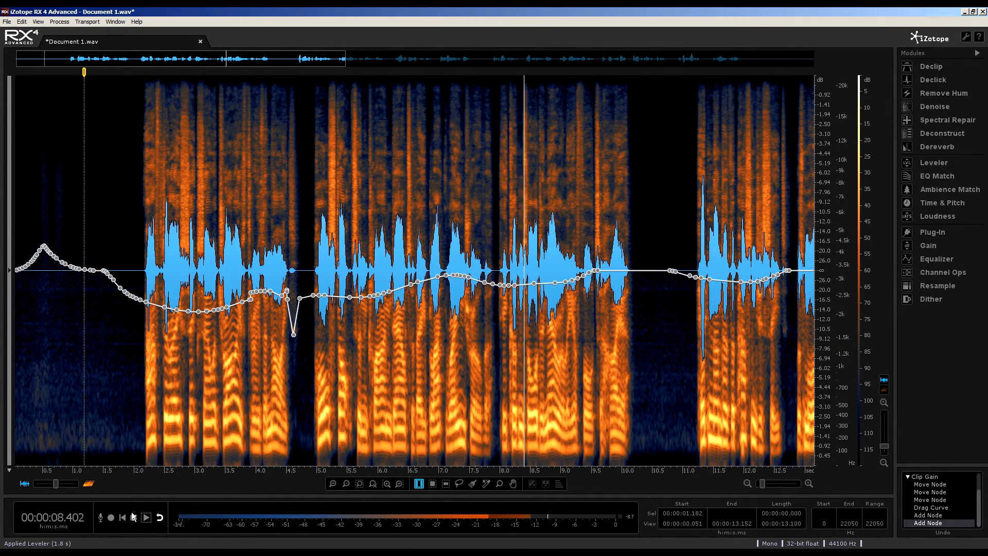
click(144, 517)
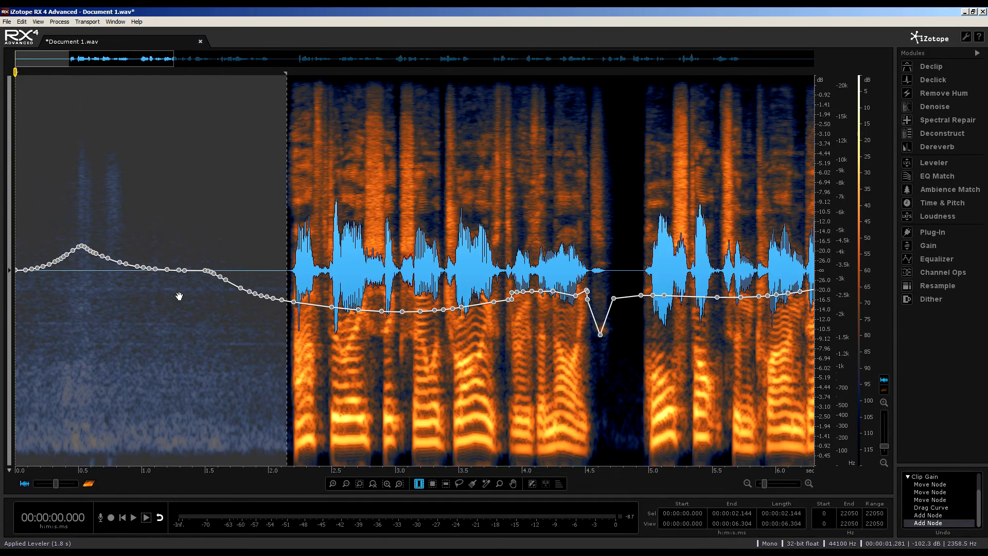
Right-click the opening silence to bring up its clip gain options
right_click(184, 272)
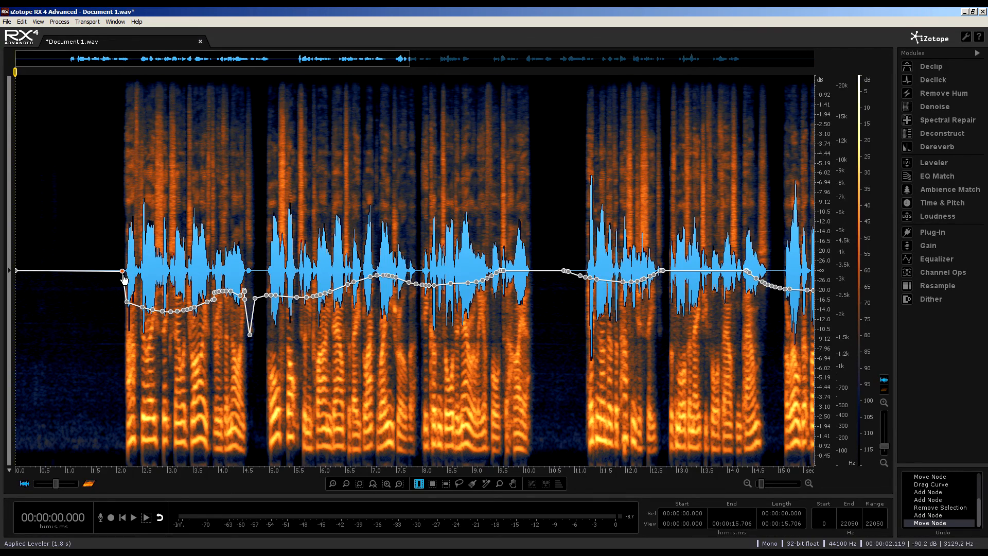
Choose Remove All Clip Gain from the waveform's right-click menu
right_click(123, 275)
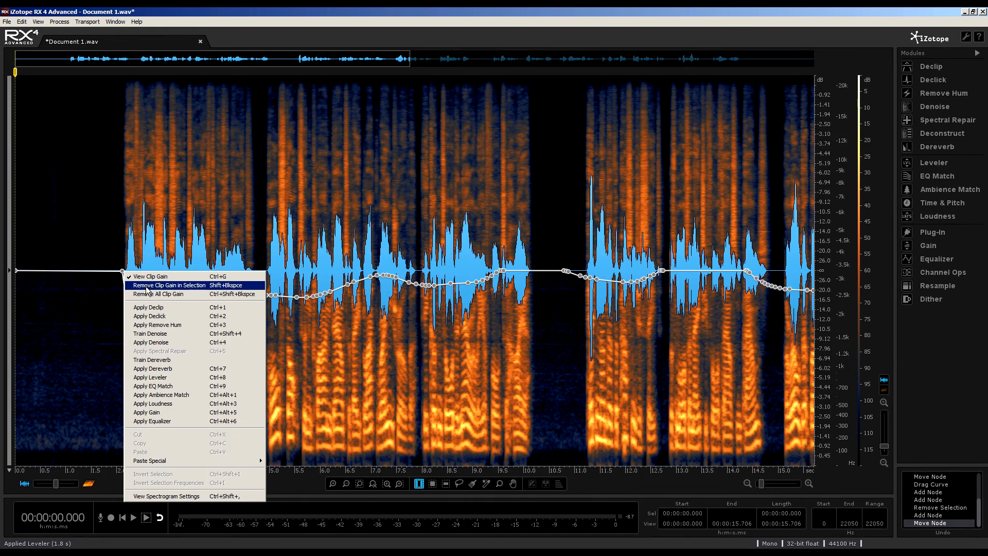
mouse_move(158, 295)
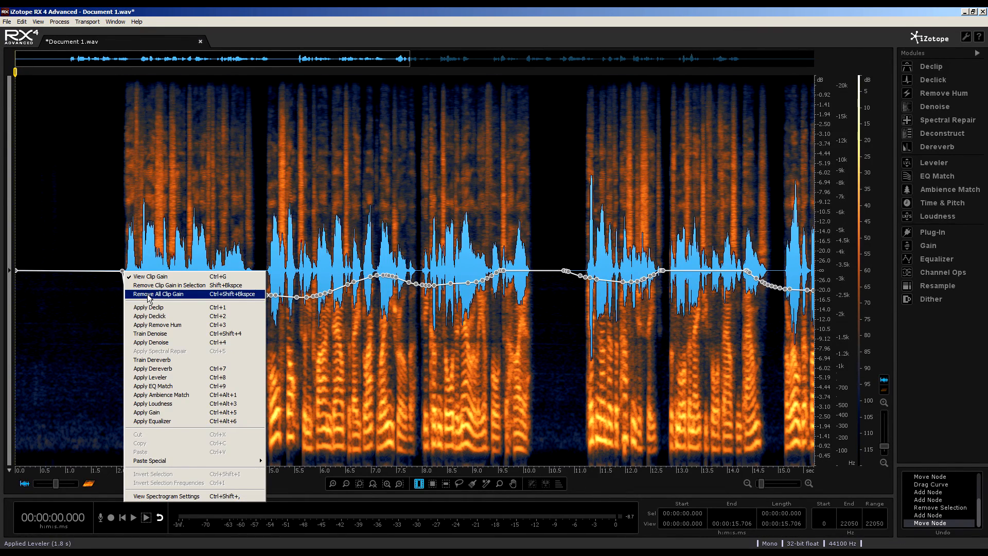
click(155, 294)
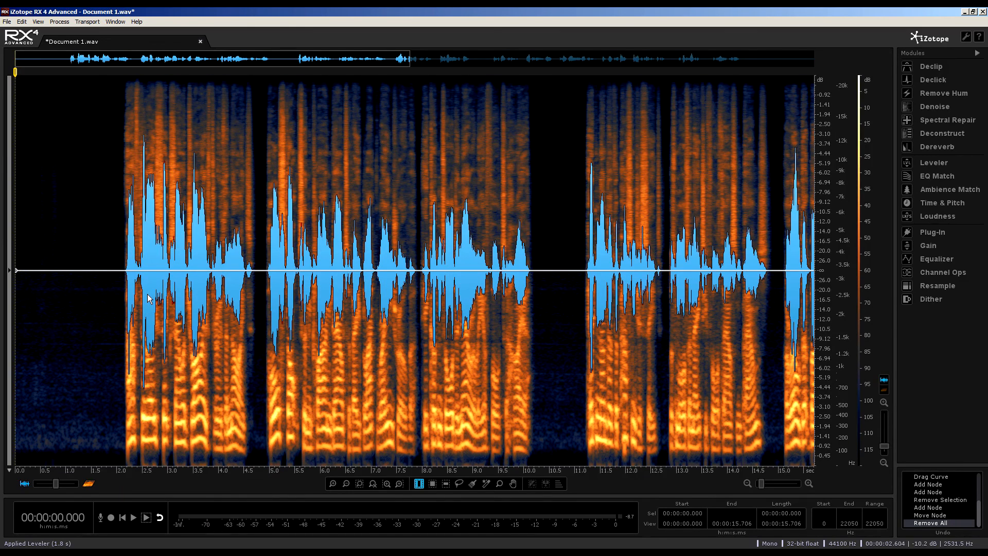